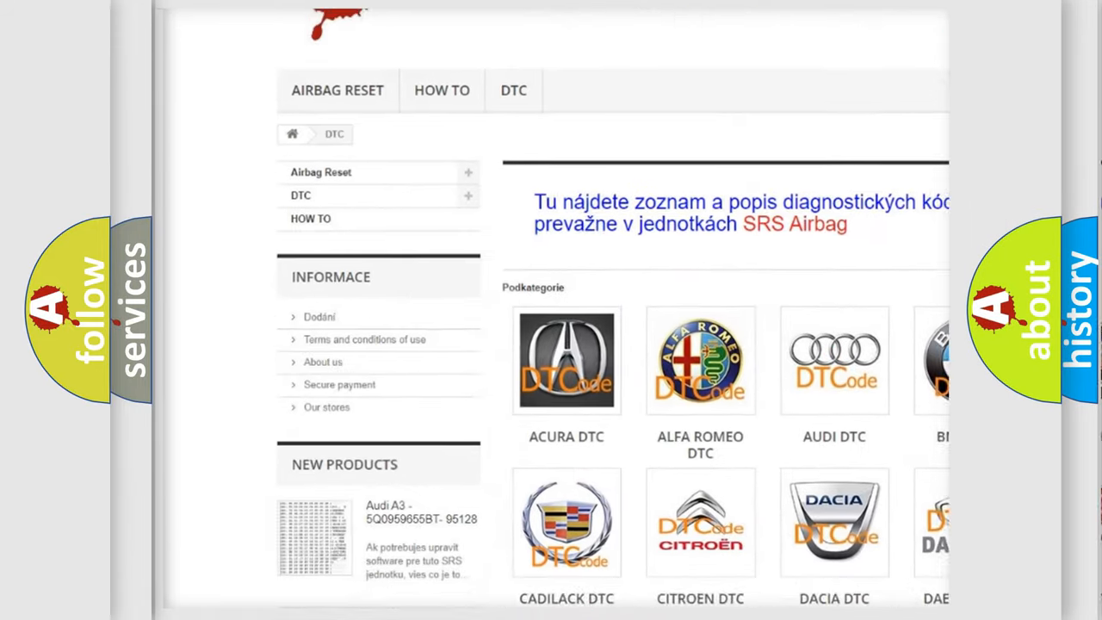
scroll("down", 3)
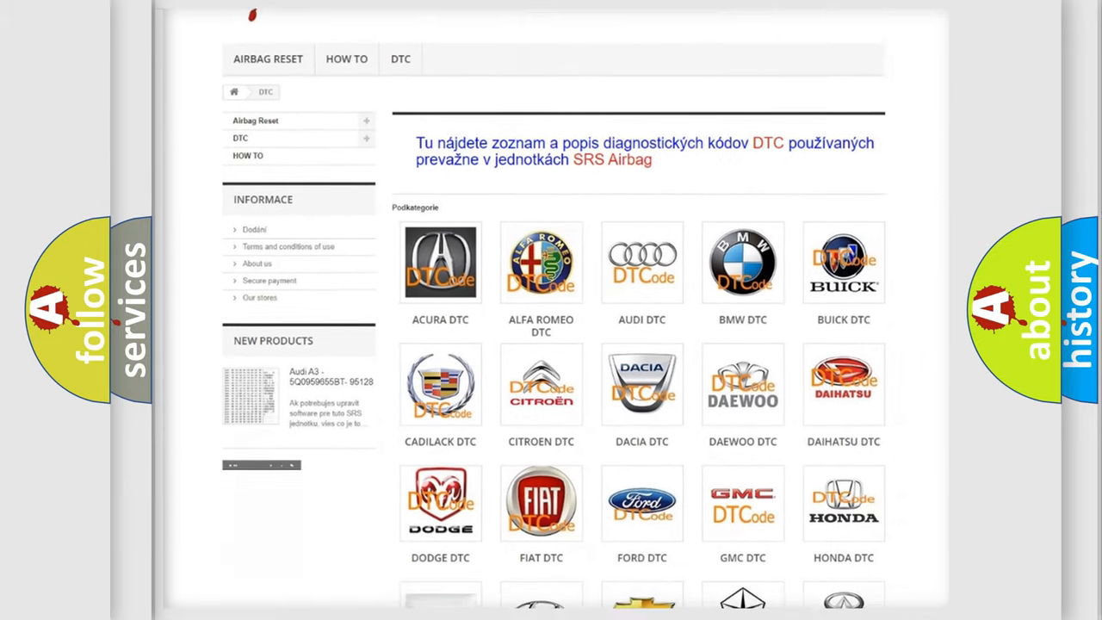
scroll("down", 3)
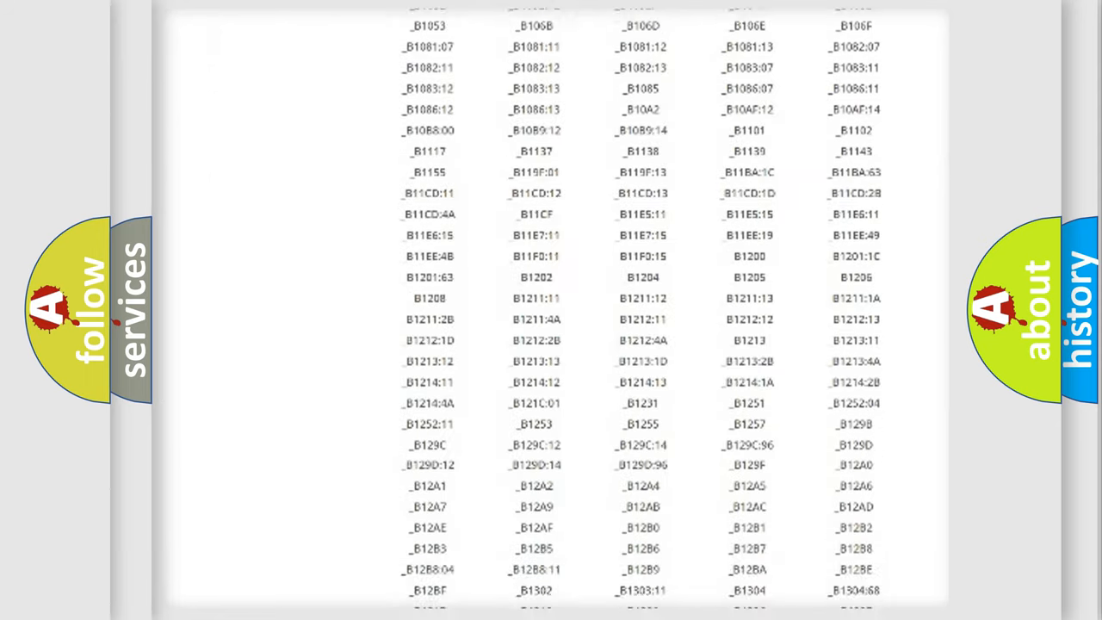
scroll("down", 3)
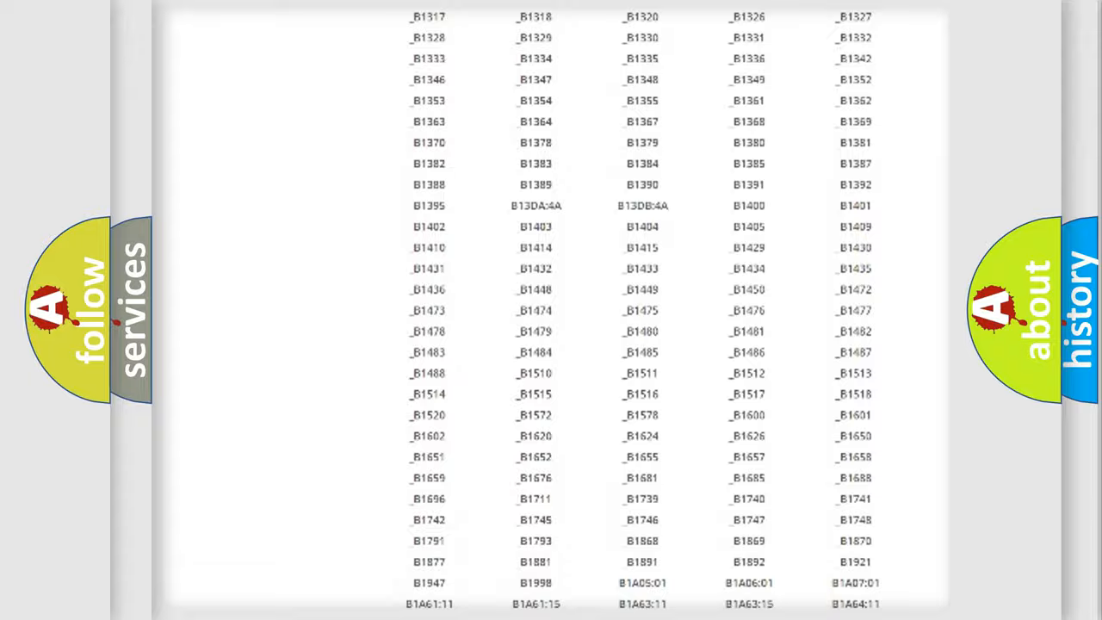
scroll("up", 3)
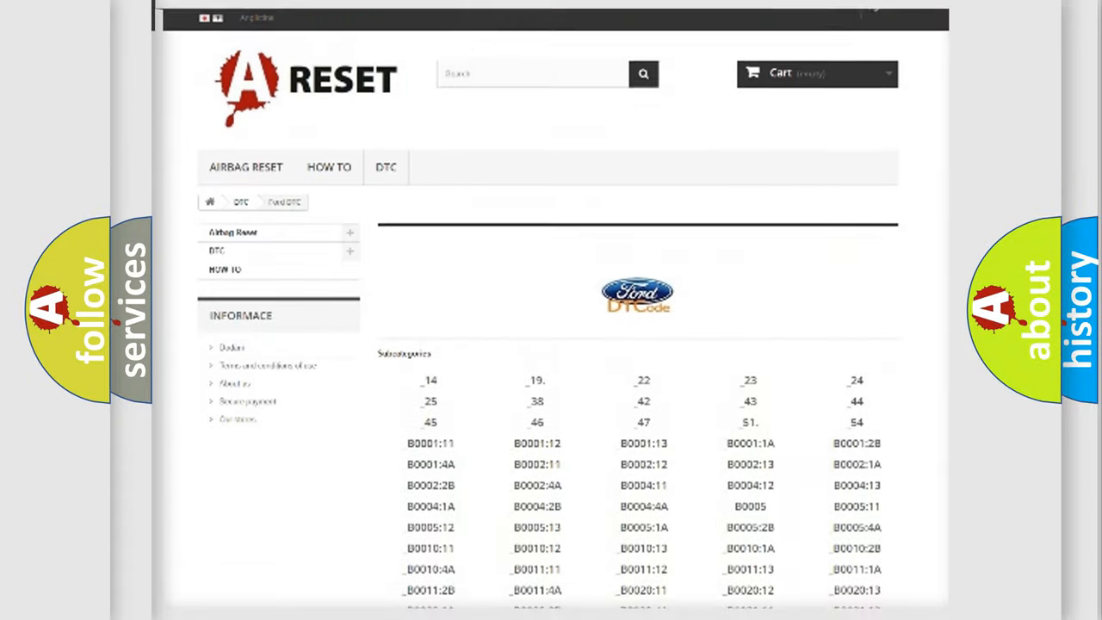